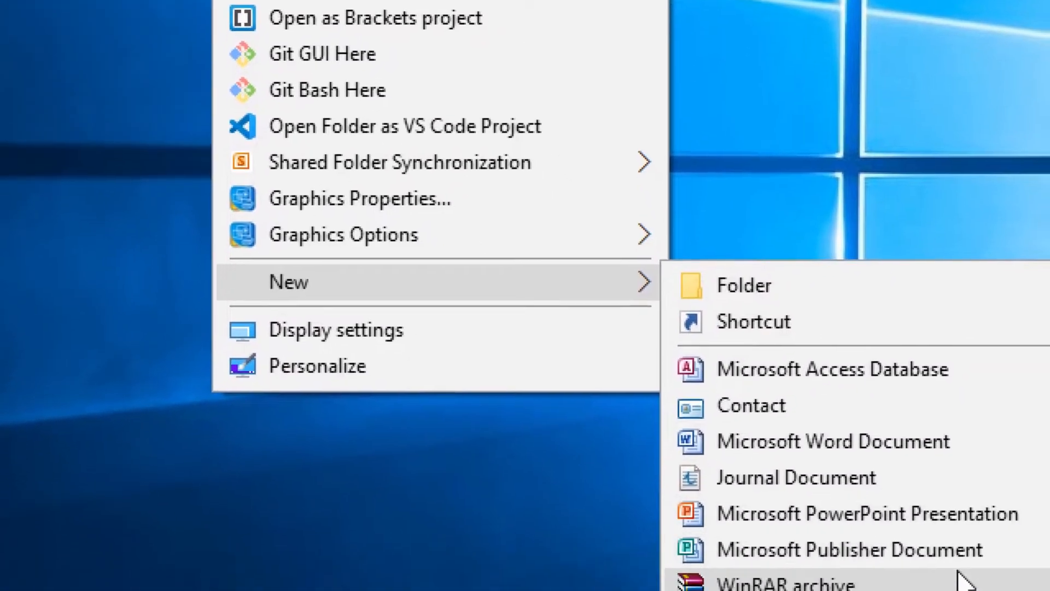
# Step: Create a new Microsoft PowerPoint Presentation file on the desktop via New
pyautogui.click(868, 514)
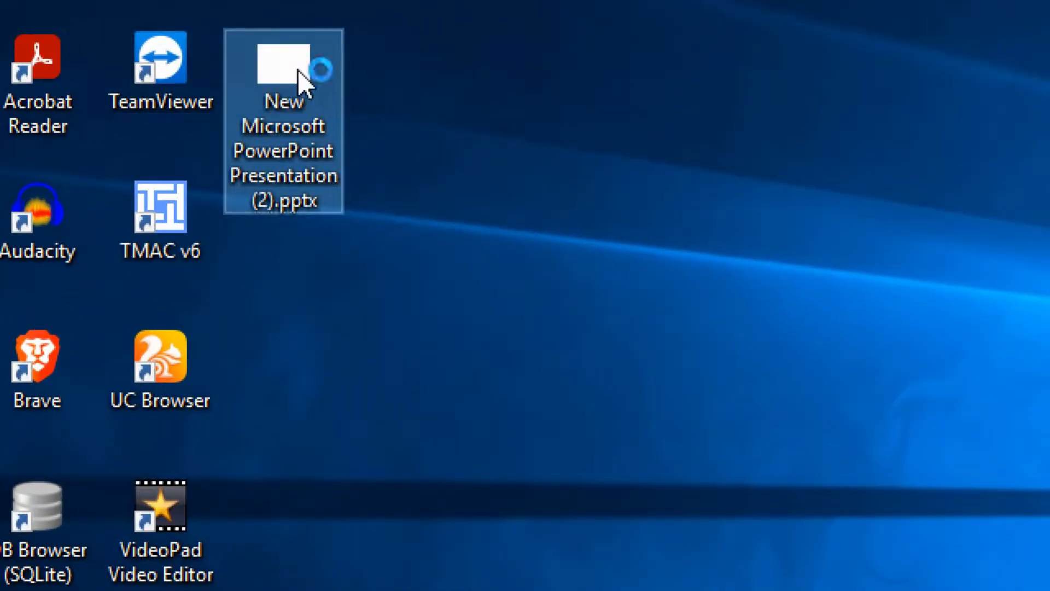
# Step: Open the new presentation, add slides to make three, and title slide 1 'Video demo'
pyautogui.doubleClick(282, 67)
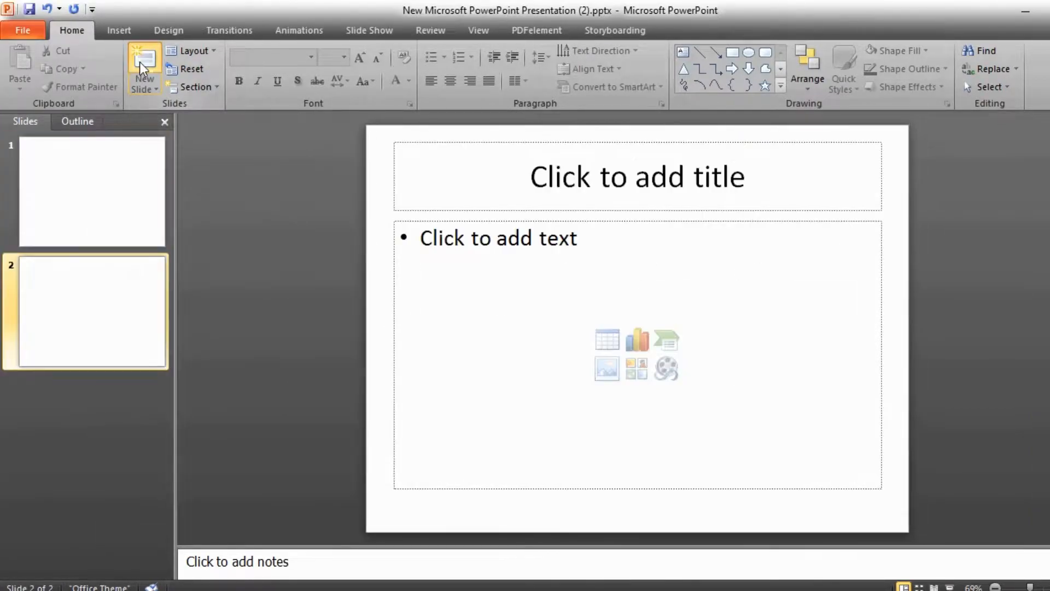
pyautogui.click(144, 67)
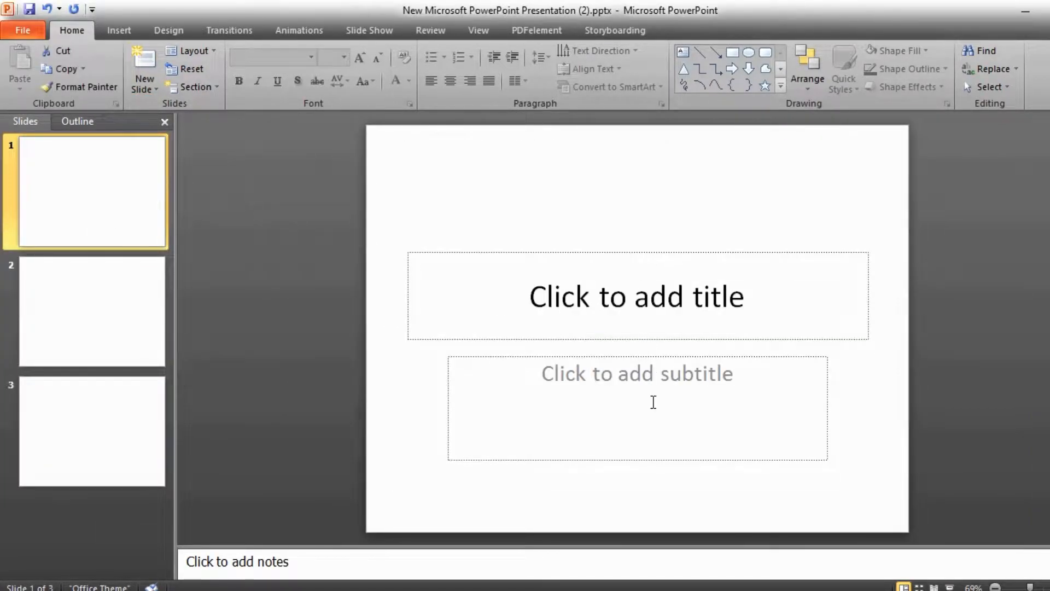
pyautogui.click(634, 296)
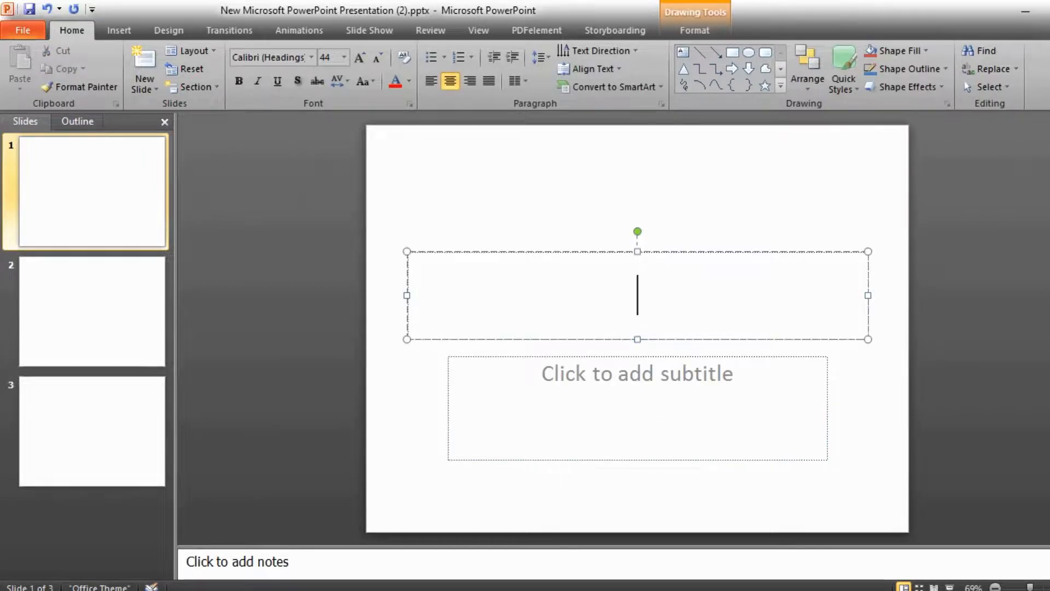
pyautogui.write('Video demo')
pyautogui.click(638, 408)
pyautogui.write('Embedd and add video')
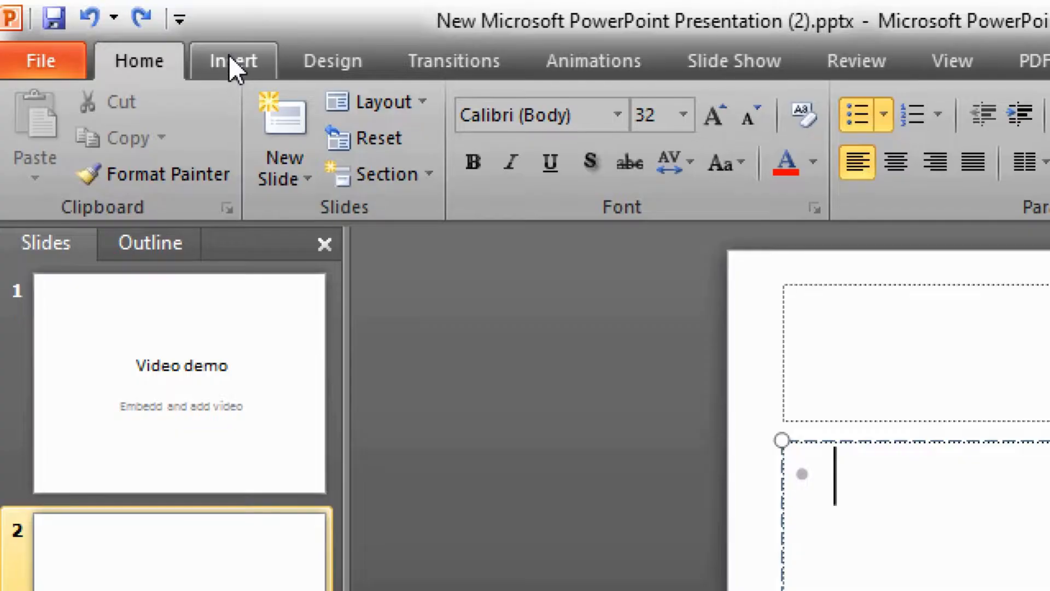
# Step: Insert the Redmi Note 7 MP4 from Downloads onto slide 2 as a video from file
pyautogui.click(231, 60)
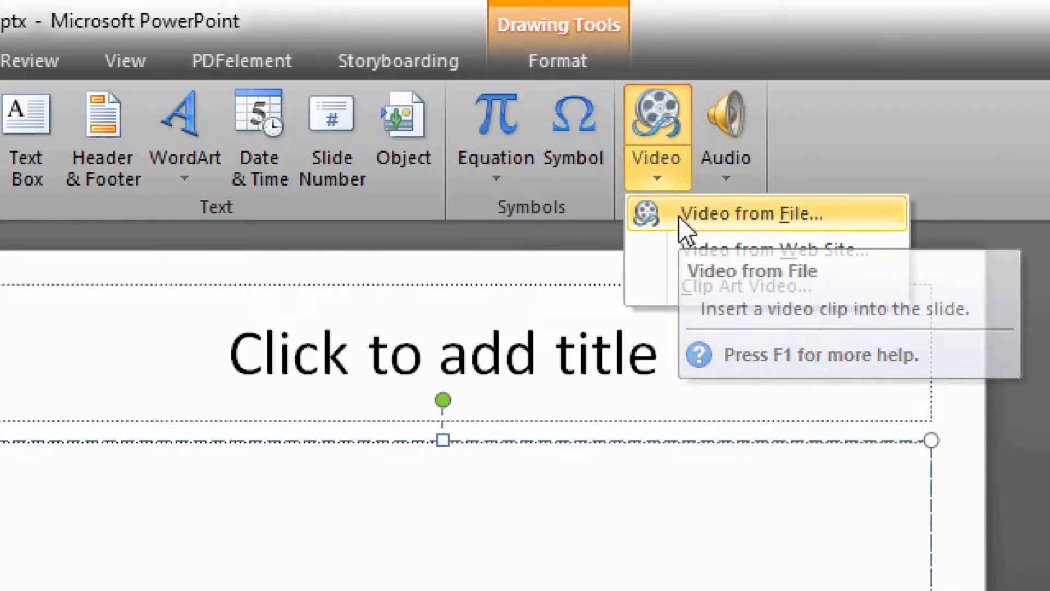
pyautogui.click(758, 215)
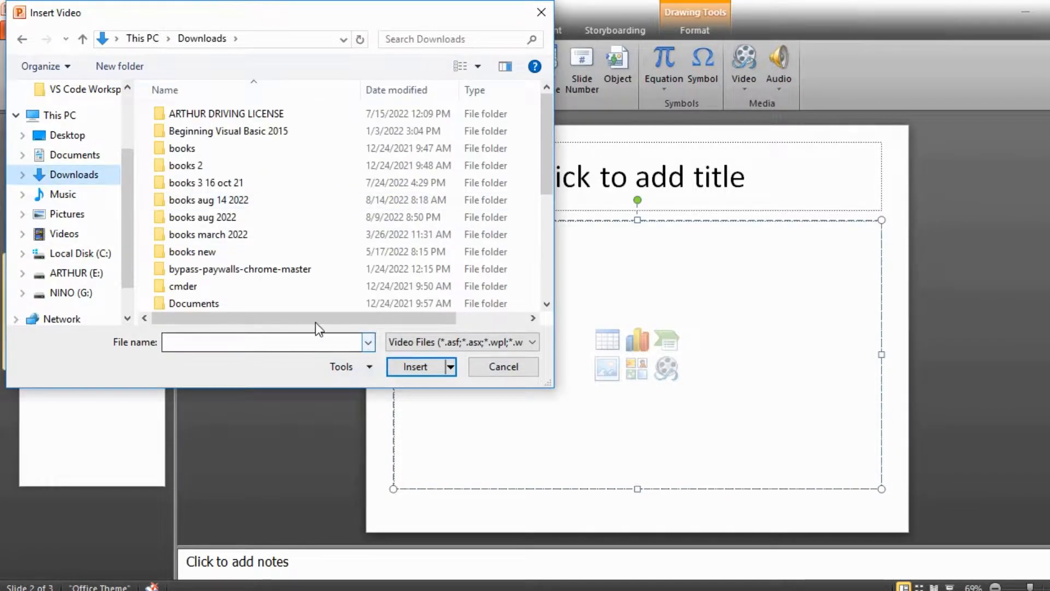
pyautogui.click(262, 302)
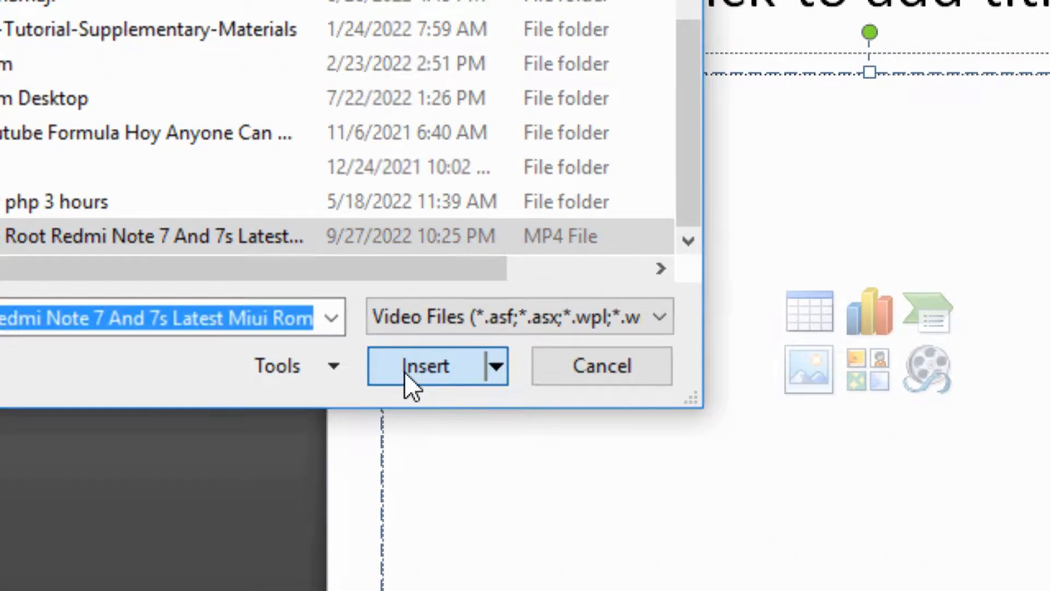
pyautogui.click(429, 365)
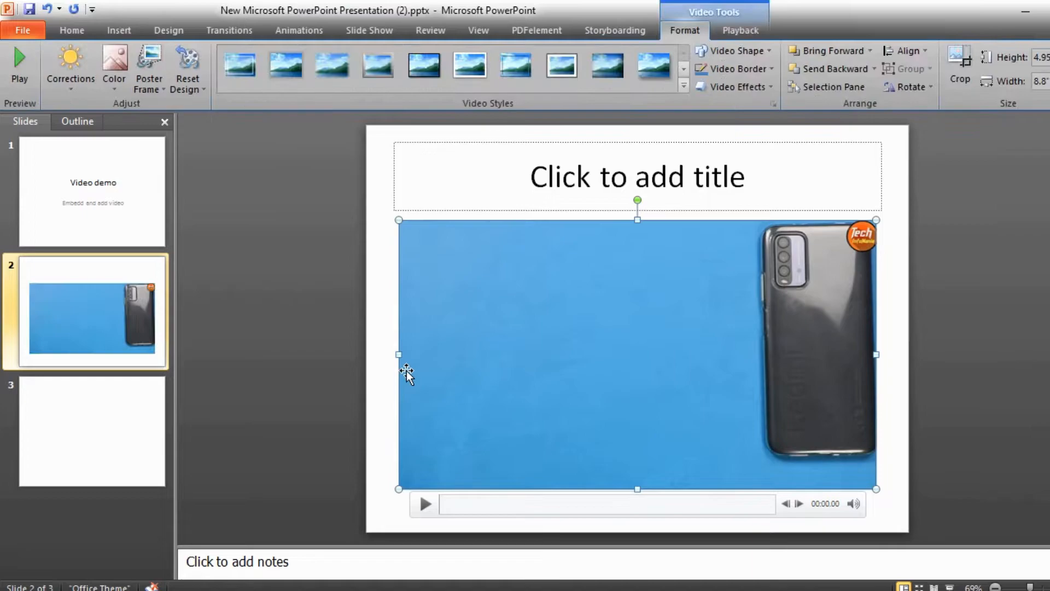
pyautogui.moveTo(539, 324)
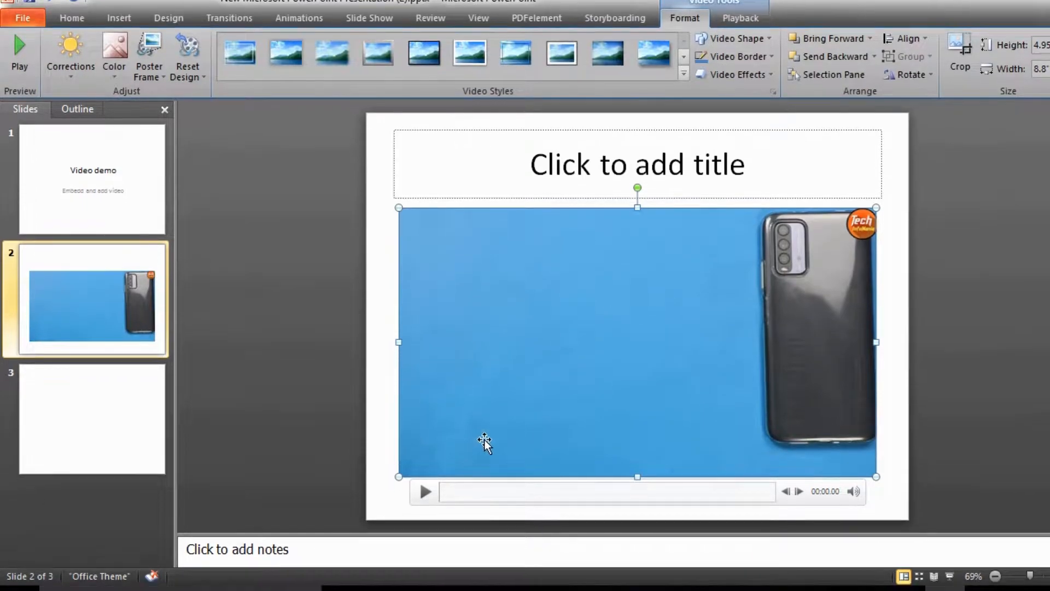
pyautogui.click(424, 491)
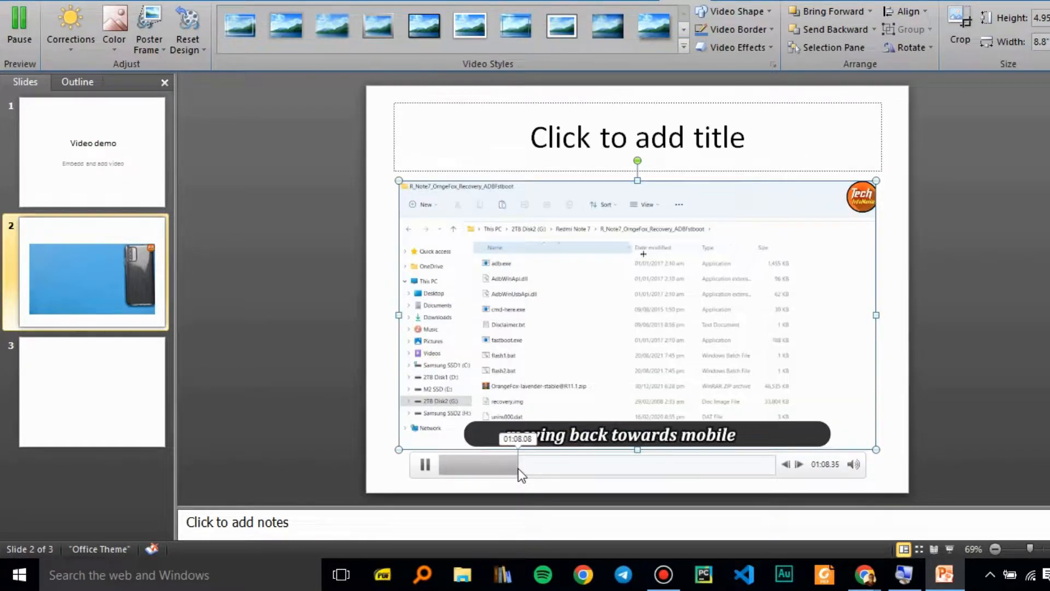
pyautogui.moveTo(521, 464); pyautogui.dragTo(564, 464)
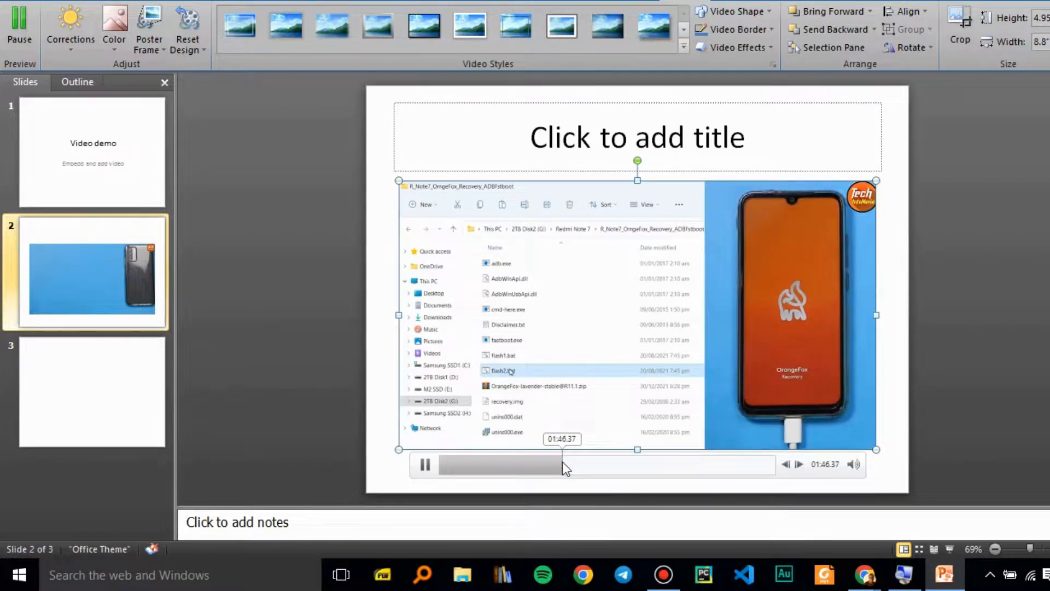
pyautogui.moveTo(565, 465); pyautogui.dragTo(602, 465)
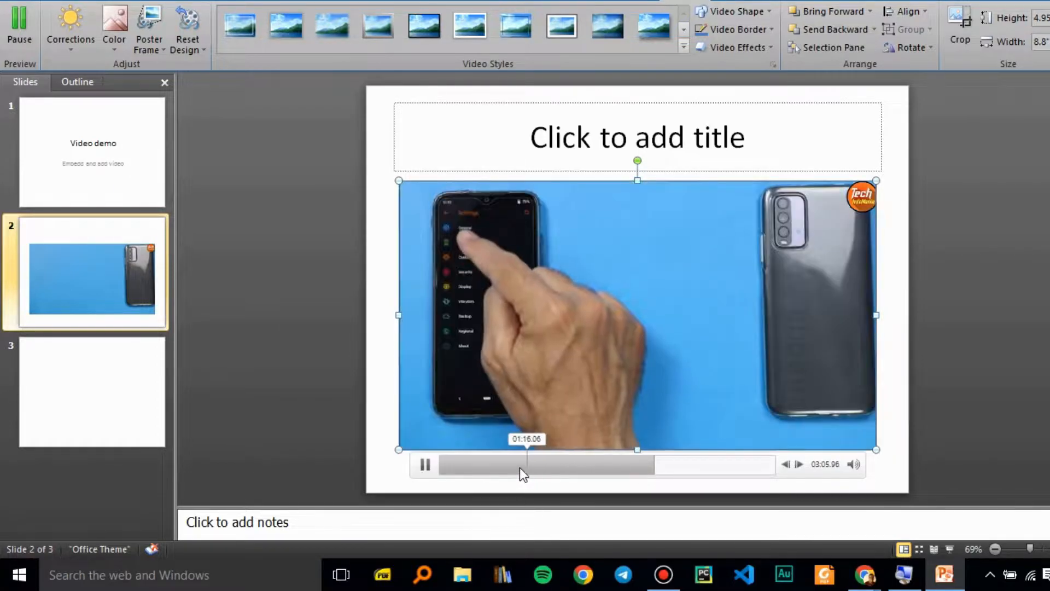
pyautogui.click(719, 463)
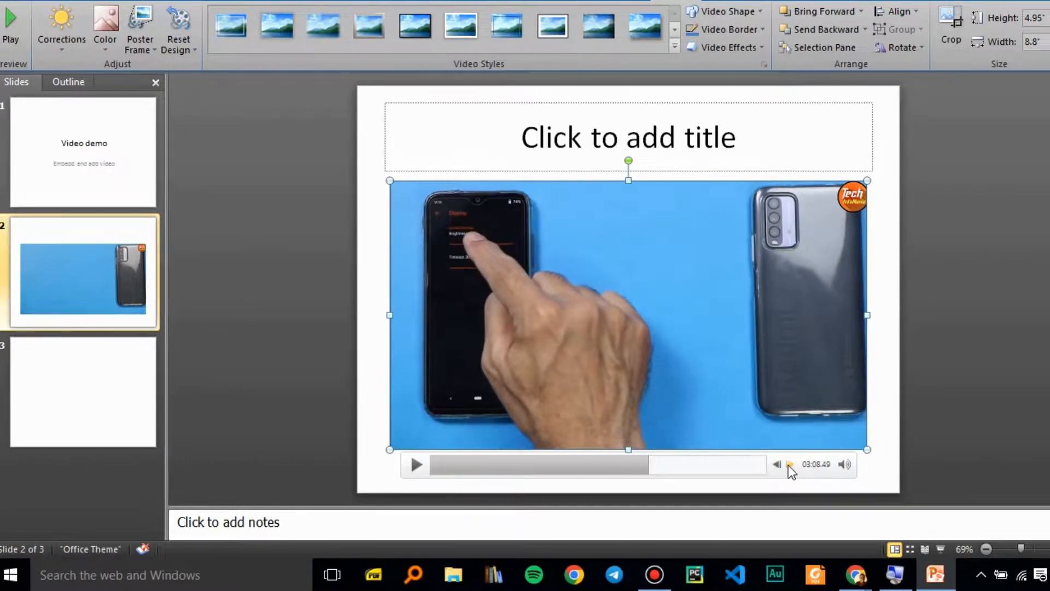
pyautogui.click(416, 464)
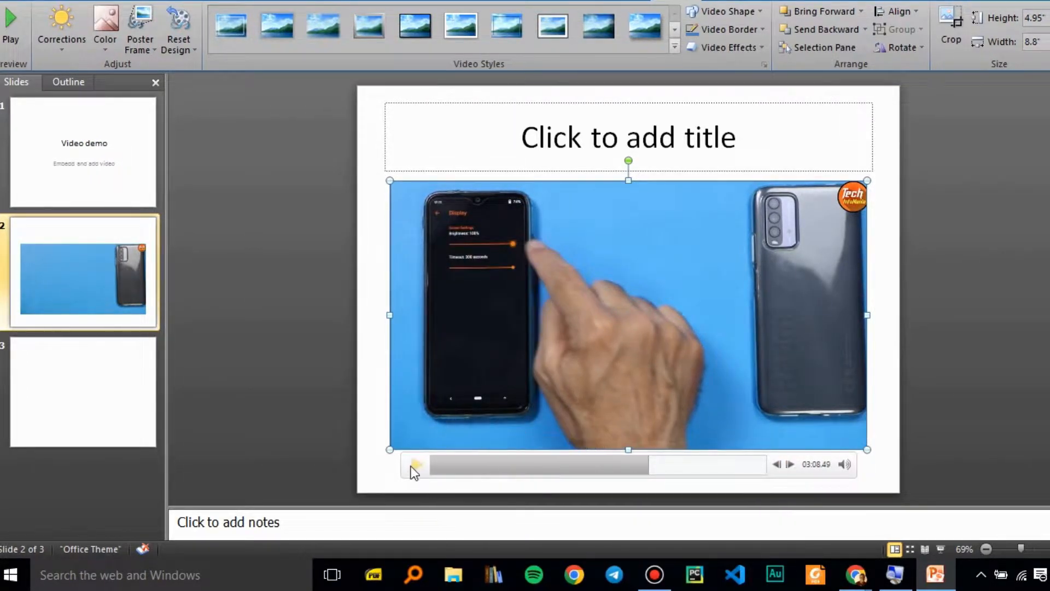
pyautogui.click(414, 464)
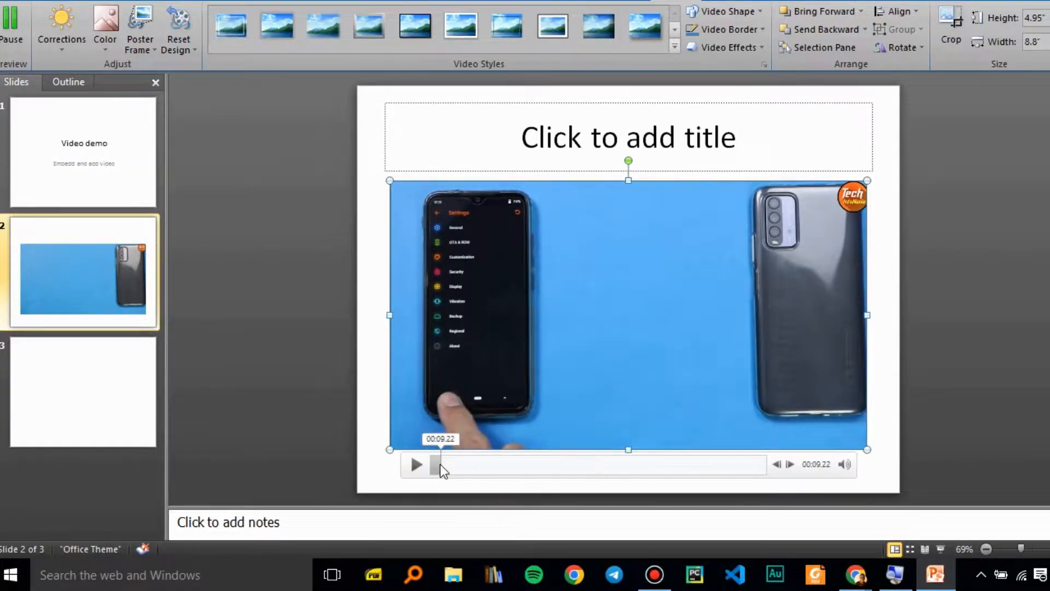
pyautogui.click(416, 464)
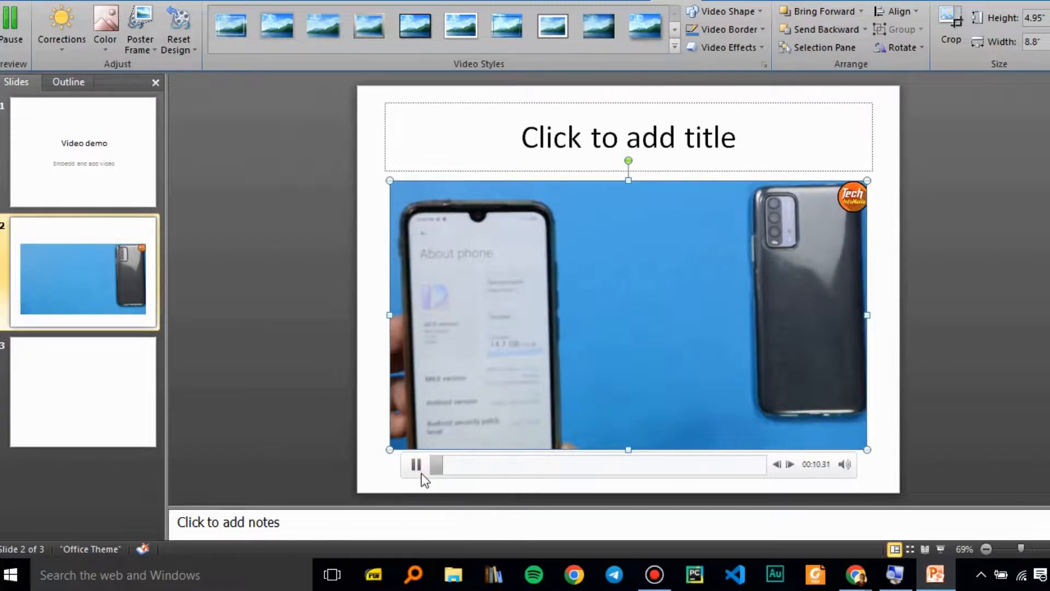
pyautogui.click(416, 463)
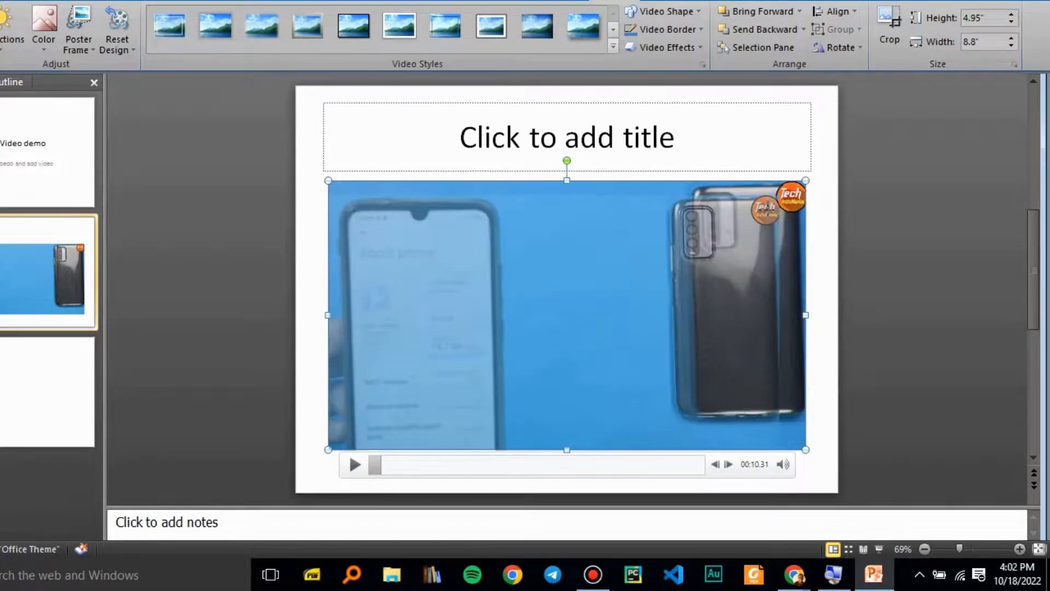
# Step: Move to slide 3 and bring up the Insert Video dropdown choices
pyautogui.moveTo(806, 448); pyautogui.dragTo(725, 448)
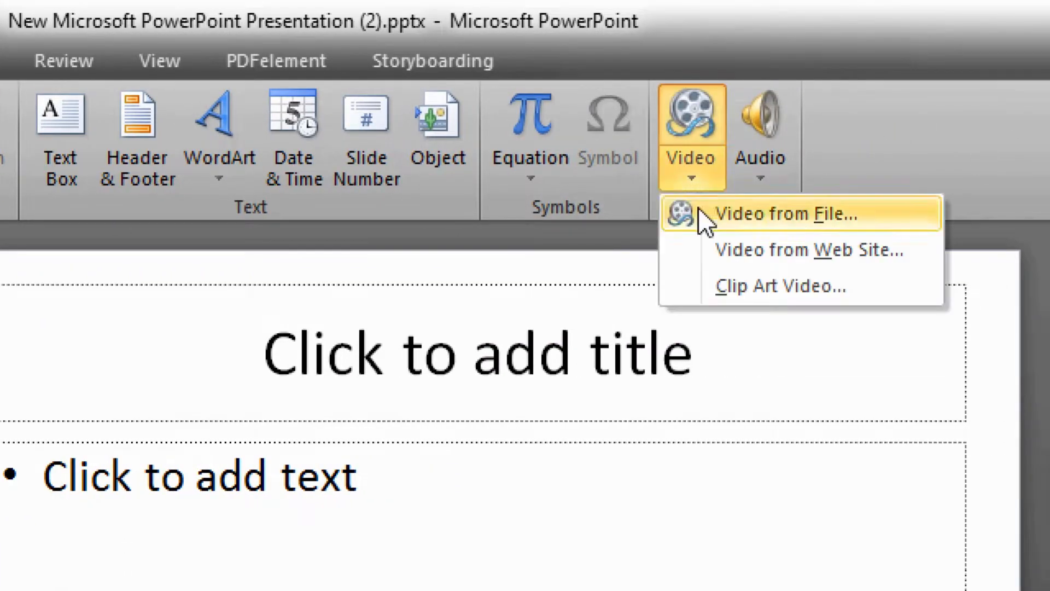
# Step: Choose Video from Web Site, then bring up copy options on the YouTube video in Chrome
pyautogui.click(810, 249)
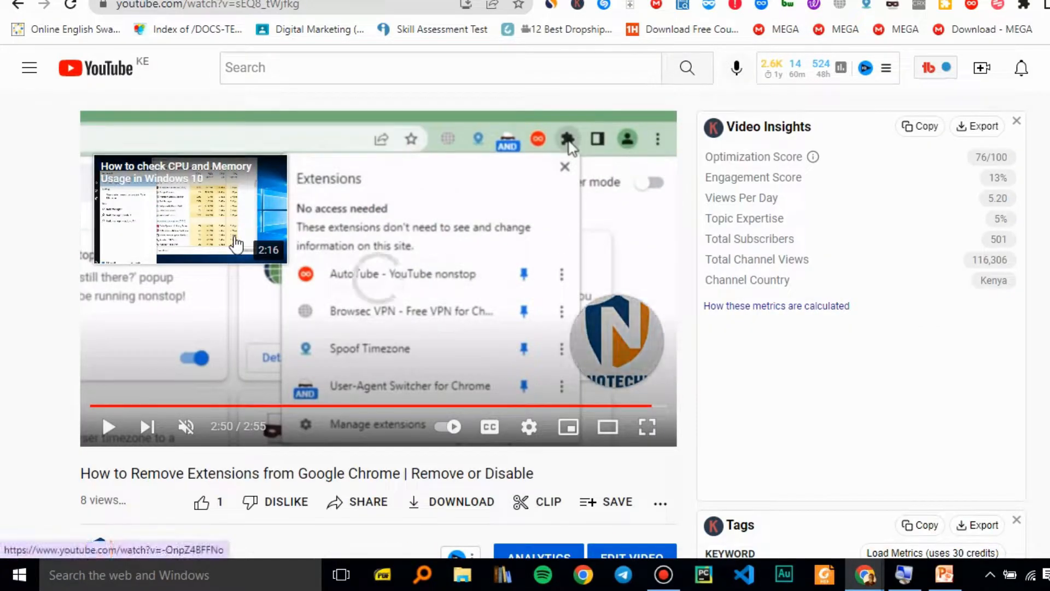
pyautogui.rightClick(237, 240)
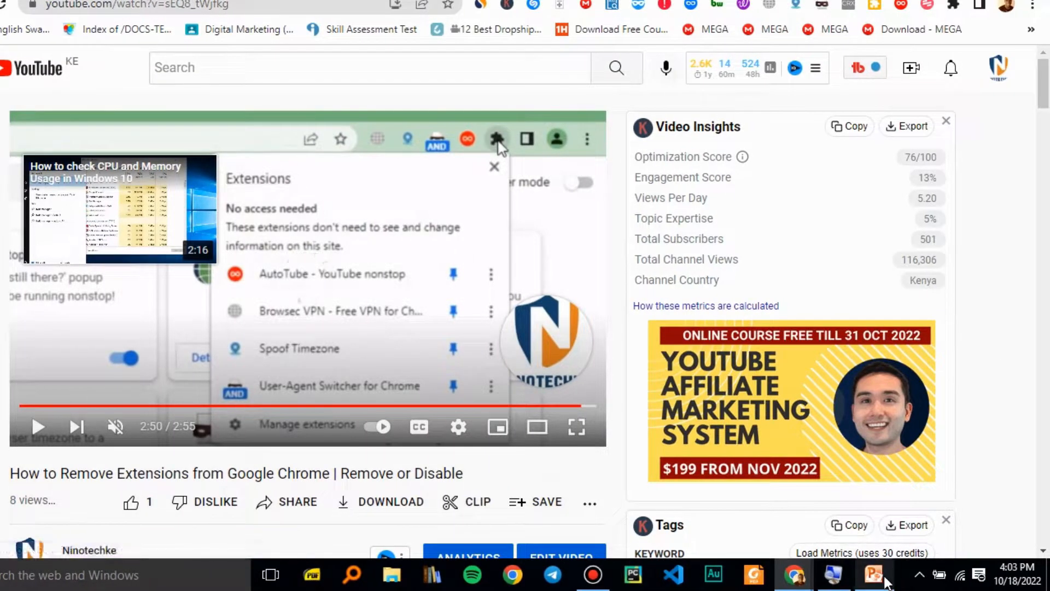
pyautogui.click(873, 575)
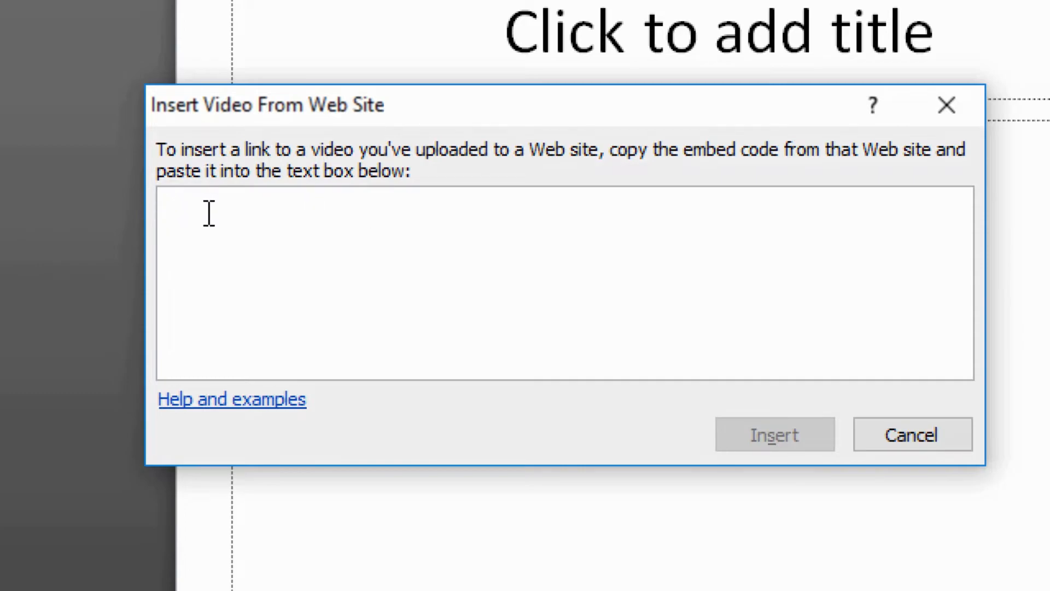
pyautogui.write('https://youtu.be/sEQ8_tWjfkg')
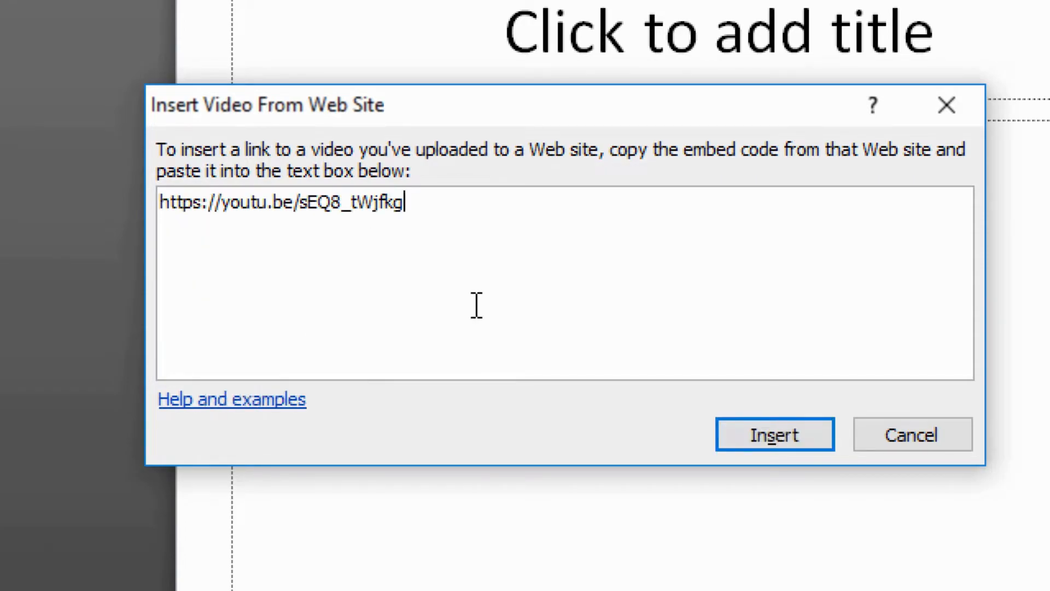
pyautogui.click(775, 434)
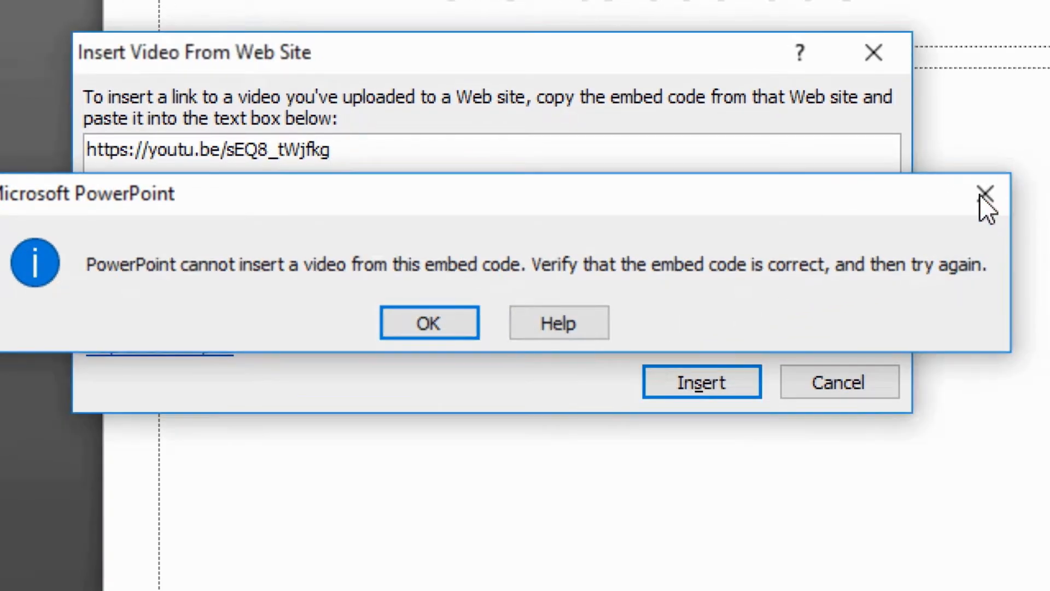
pyautogui.click(429, 321)
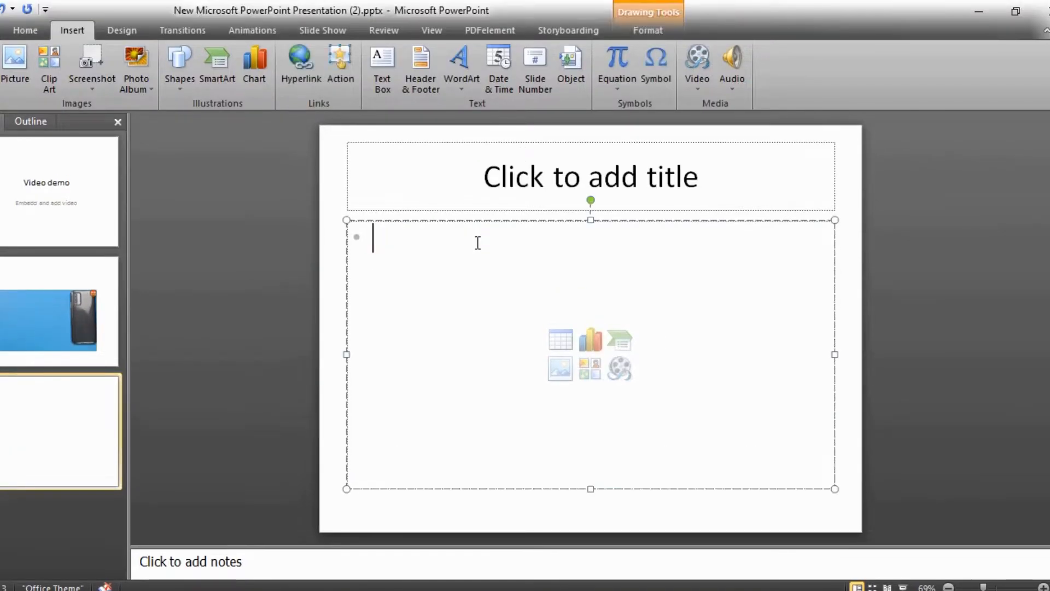
pyautogui.moveTo(794, 574)
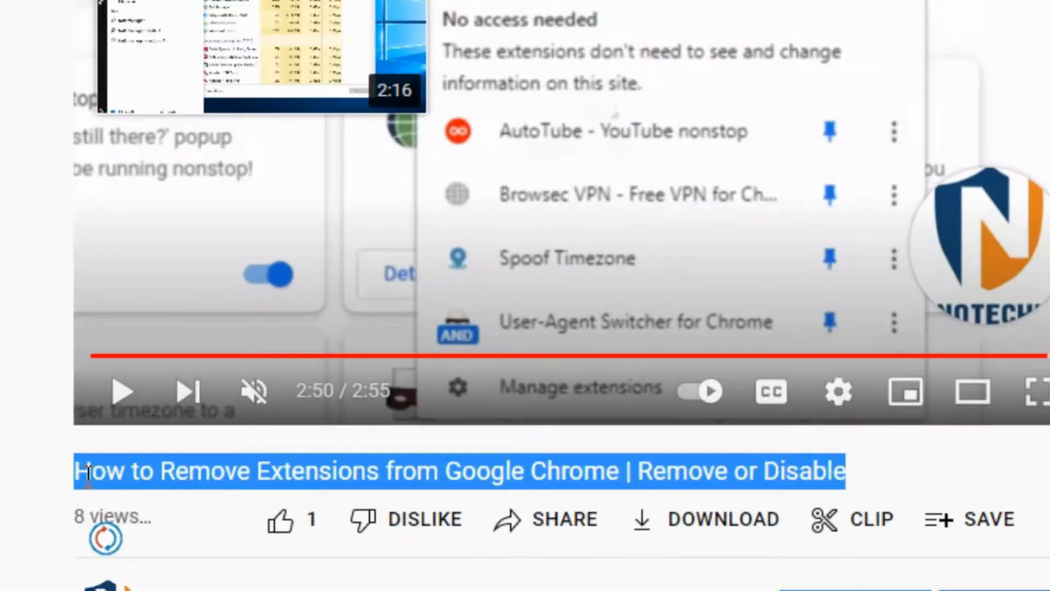
# Step: Copy the YouTube video title and switch back to PowerPoint to paste it on slide 3
pyautogui.rightClick(461, 470)
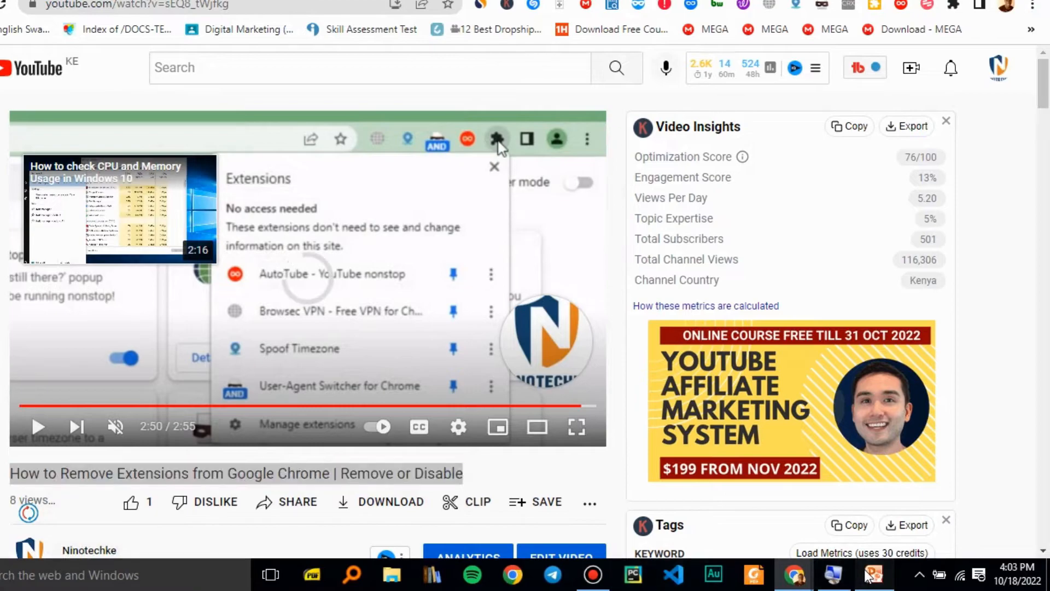
pyautogui.click(873, 574)
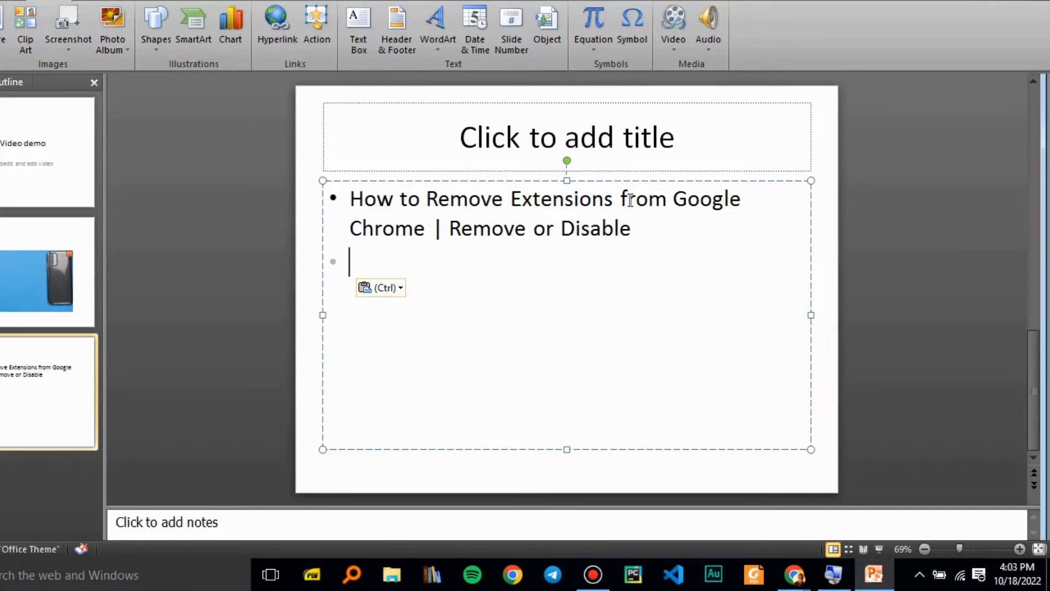
# Step: Add the second bullet 'Click here to navigate to video' on slide 3
pyautogui.write('Click')
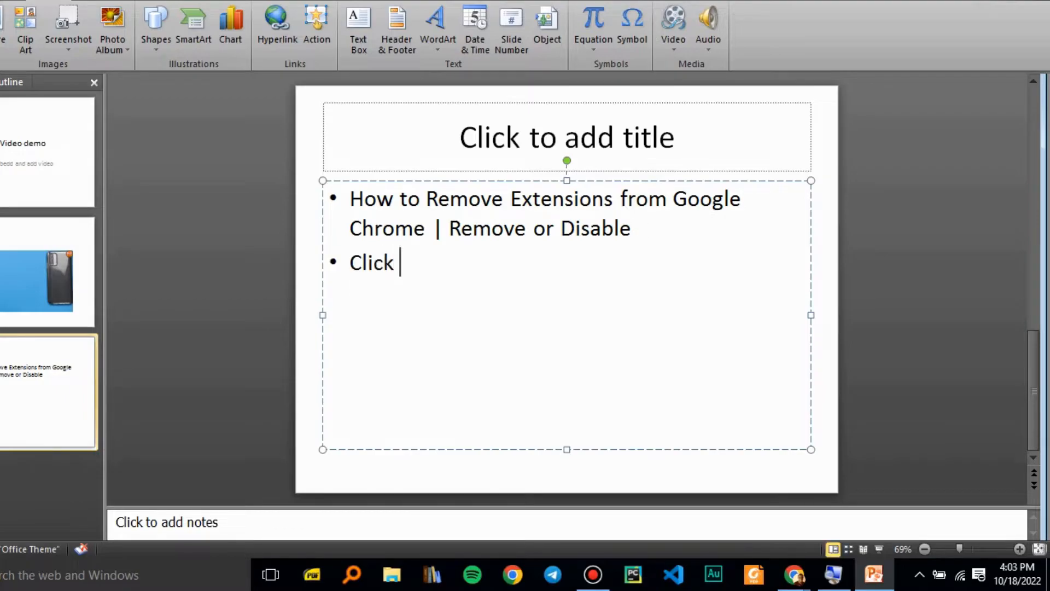
pyautogui.write('here to')
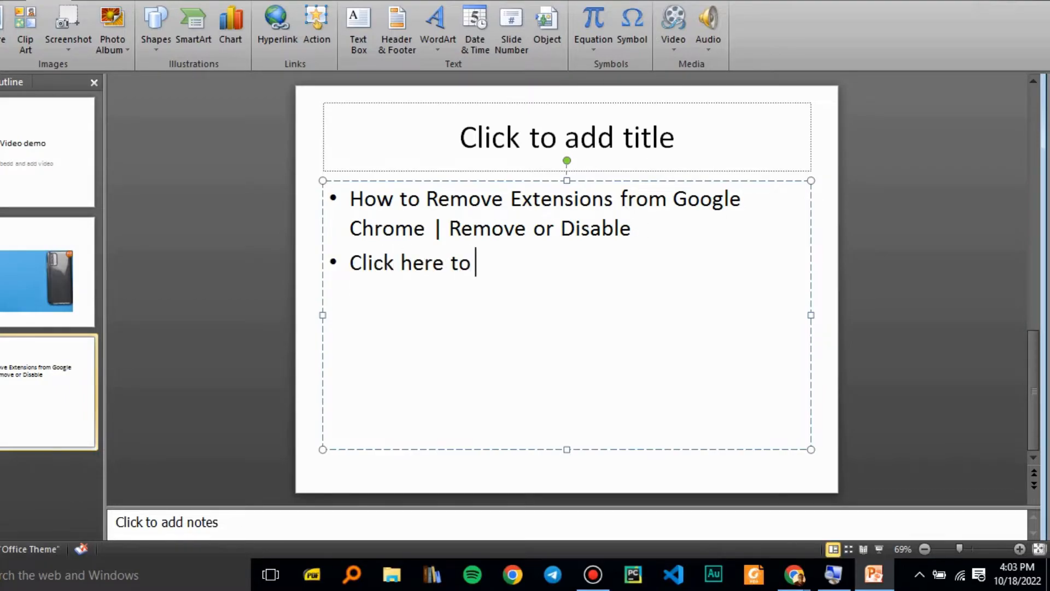
pyautogui.write('navigate to vide')
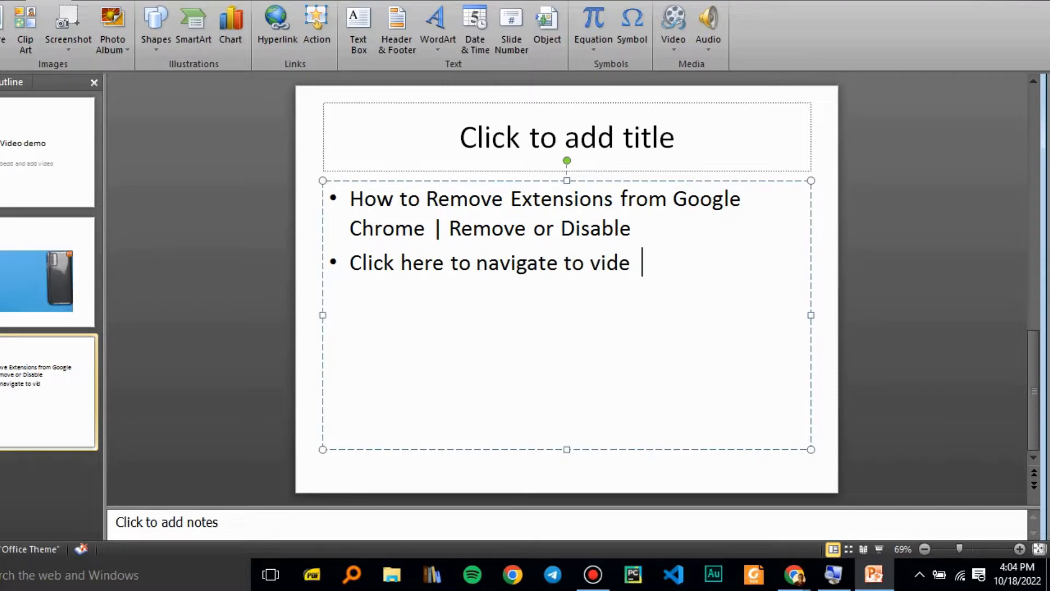
pyautogui.rightClick(442, 262)
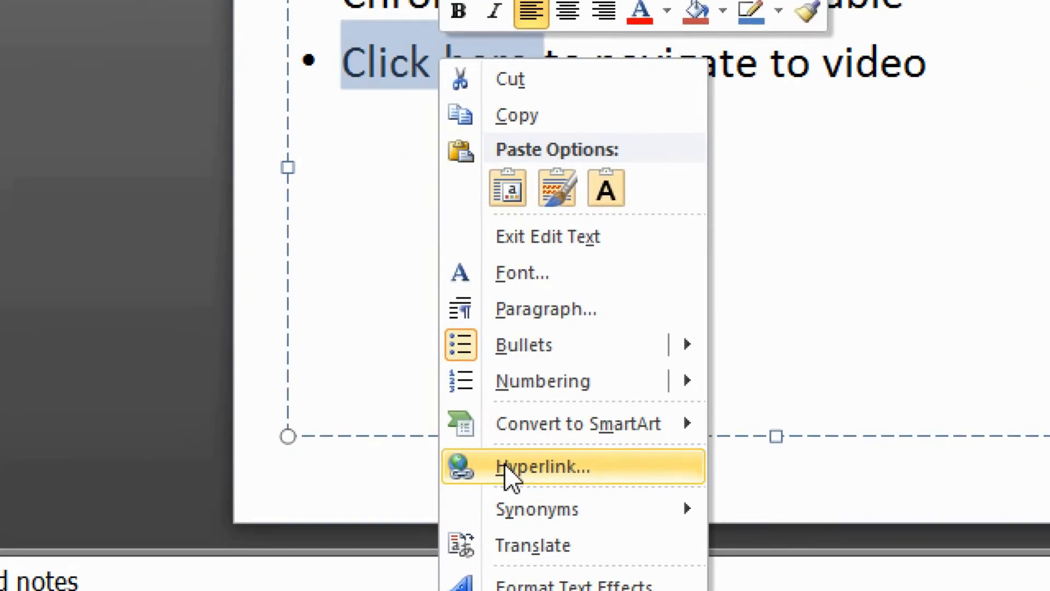
pyautogui.click(542, 467)
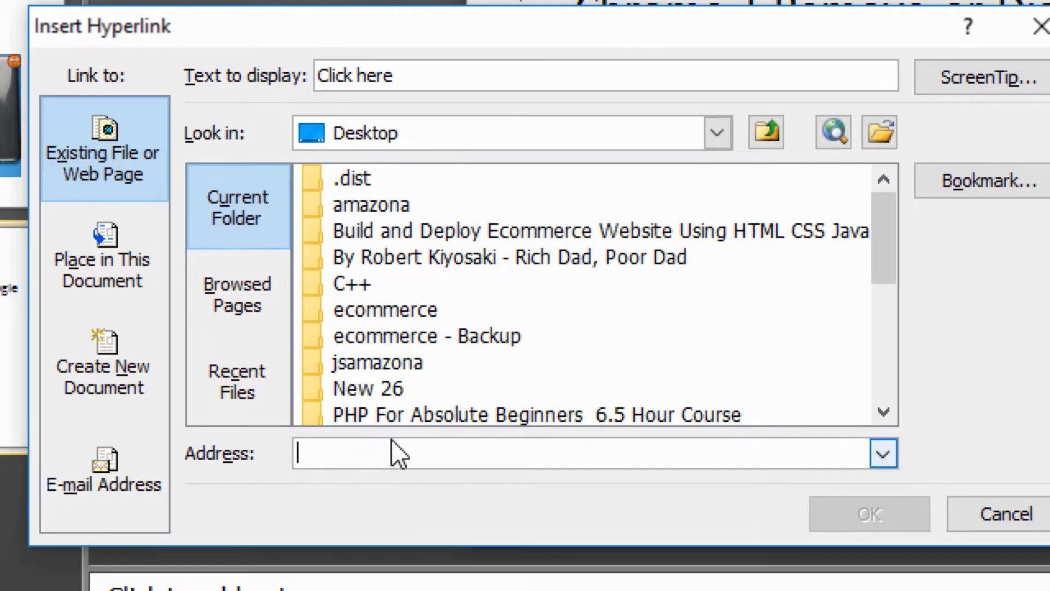
pyautogui.write('https://youtu.be/sEQ8_tWjfkg')
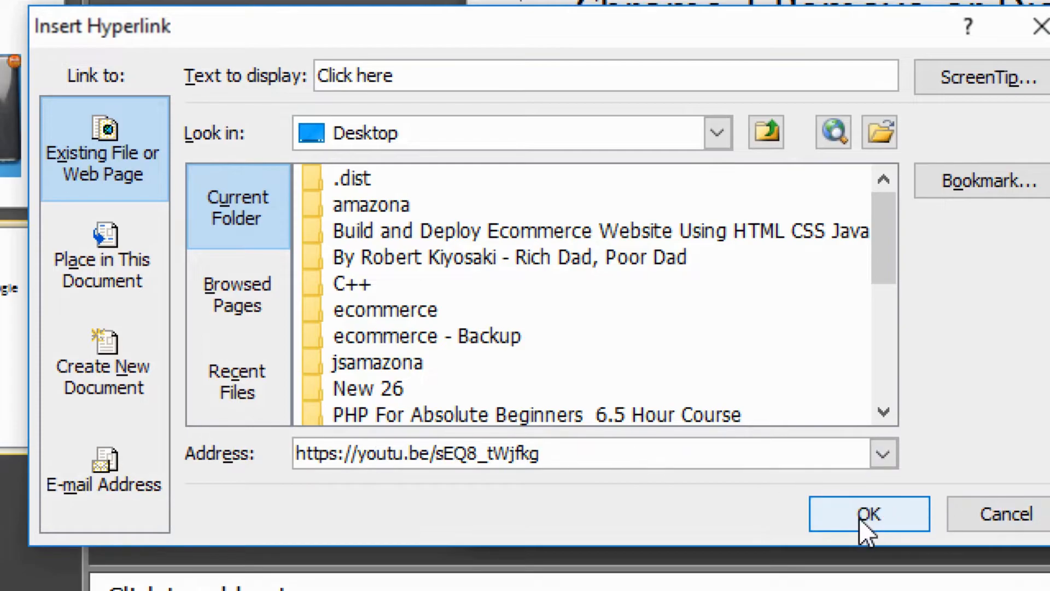
pyautogui.click(868, 514)
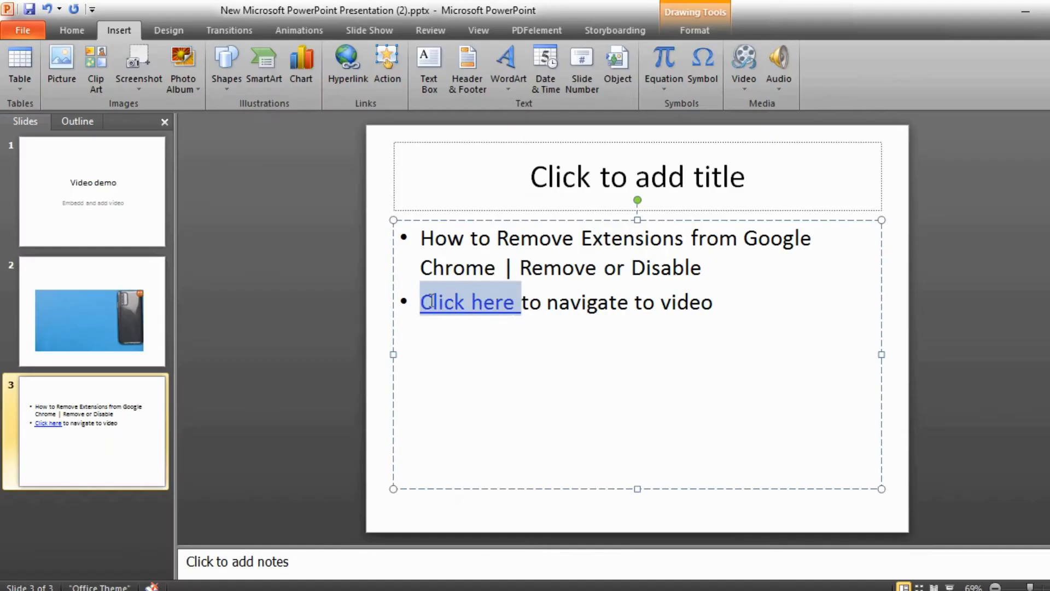
# Step: Open the 'Click here' hyperlink to test where it leads in Chrome
pyautogui.rightClick(470, 302)
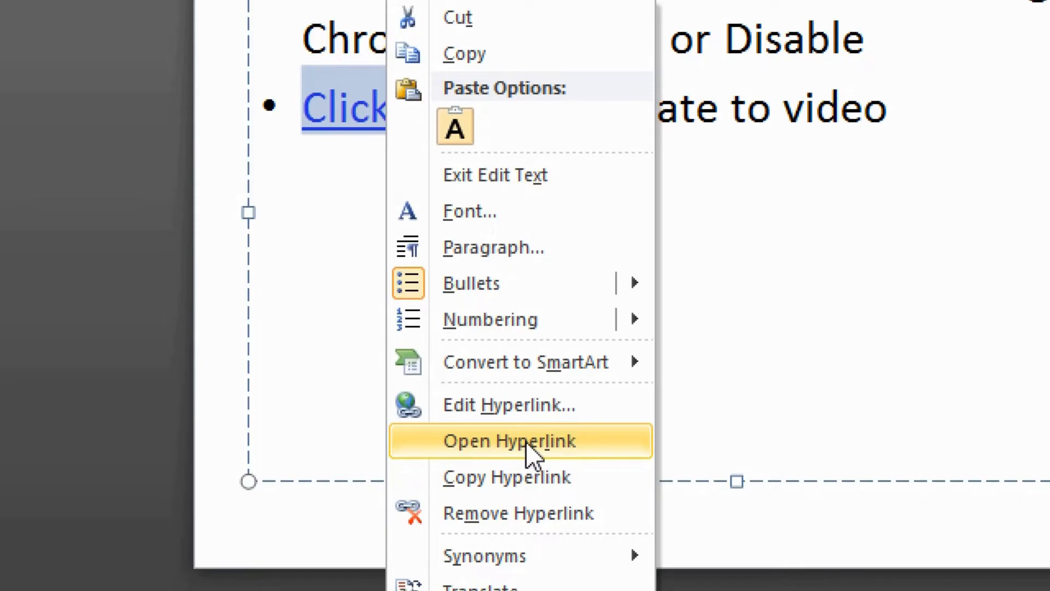
pyautogui.click(509, 441)
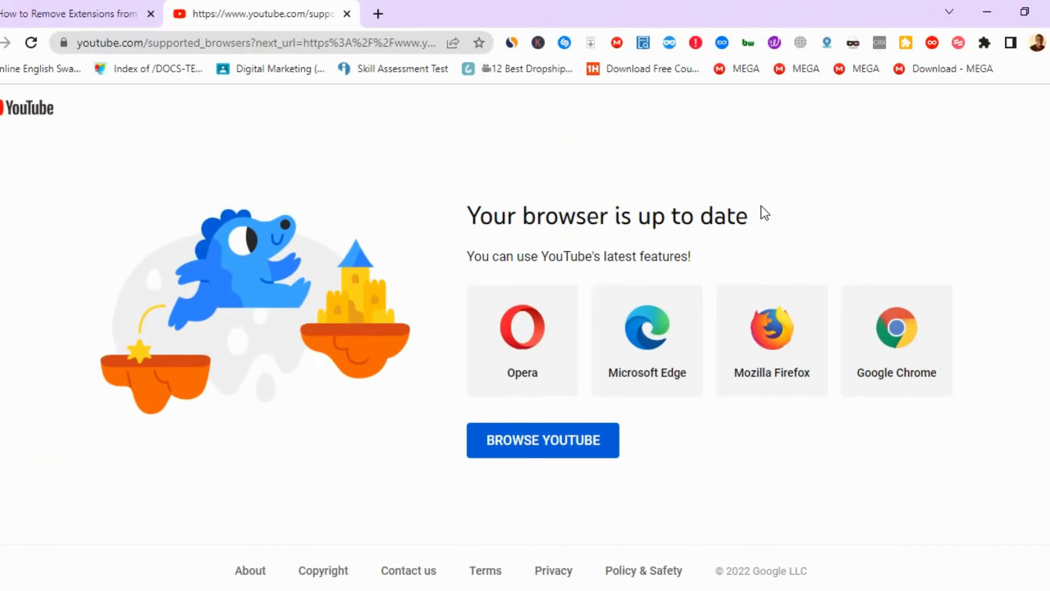
pyautogui.moveTo(543, 428)
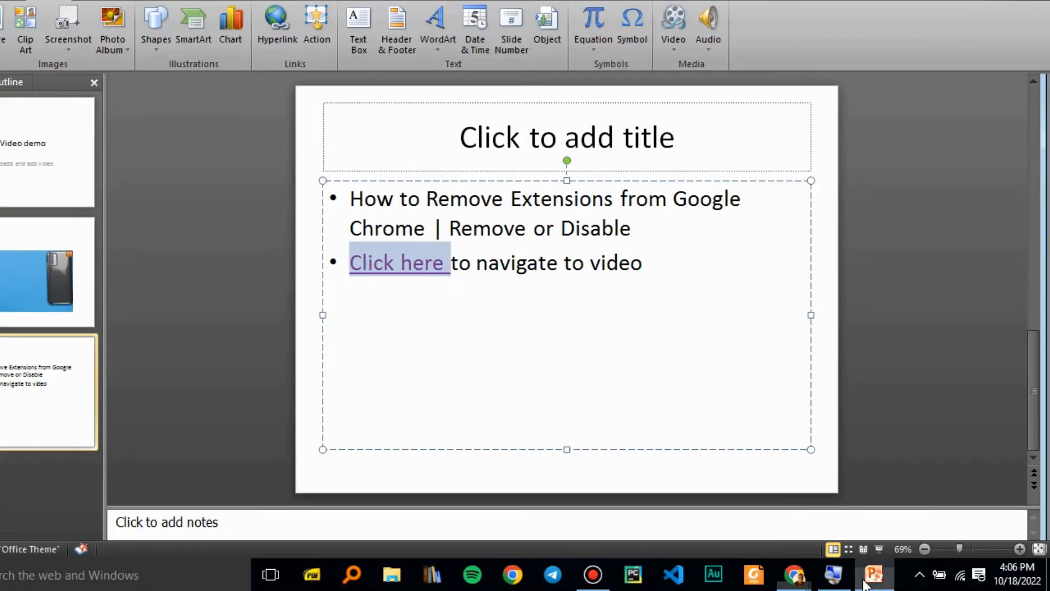
# Step: Remove the hyperlink from 'Click here', leaving it as plain text
pyautogui.rightClick(398, 262)
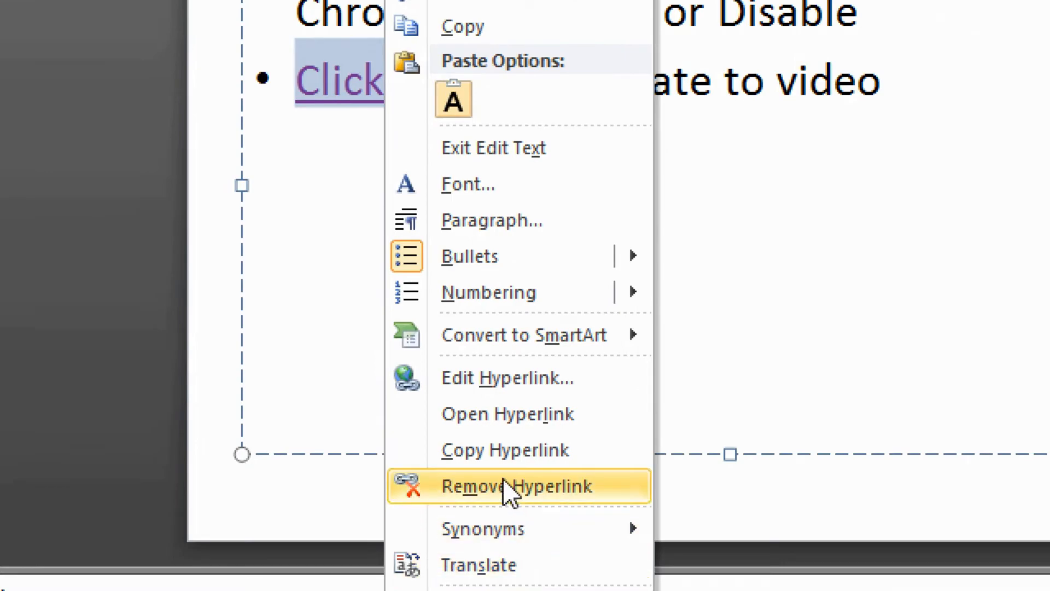
pyautogui.click(510, 485)
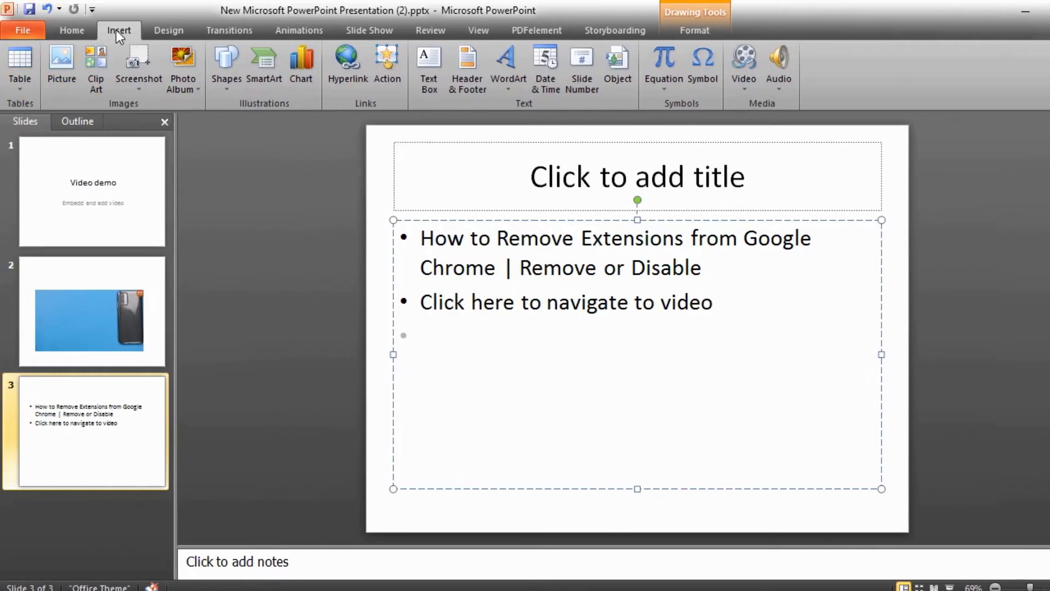
pyautogui.click(71, 30)
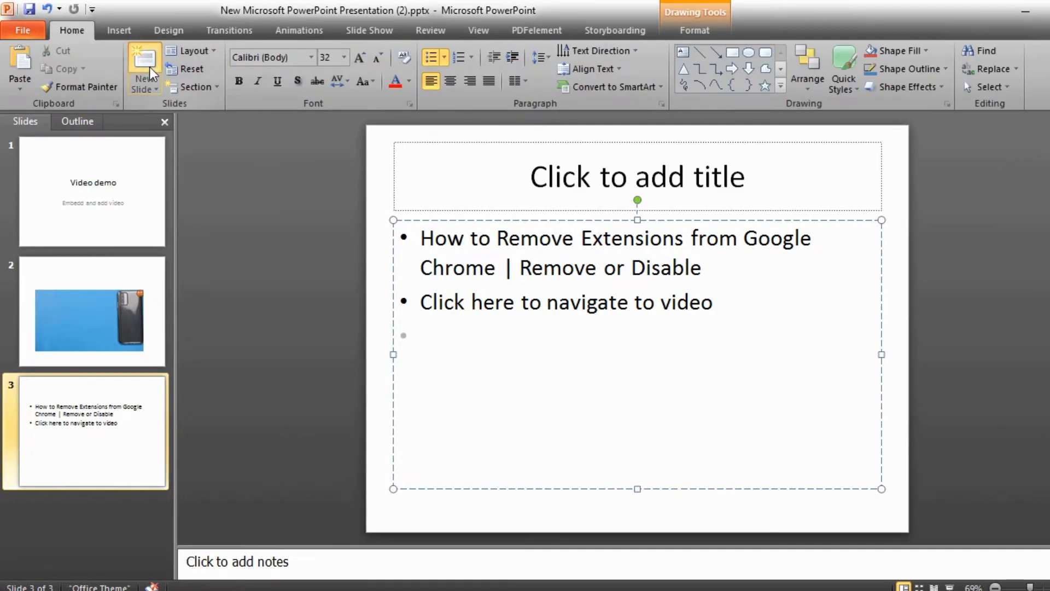
# Step: Add a fourth slide and begin its body text 'Thank you for wat'
pyautogui.click(143, 64)
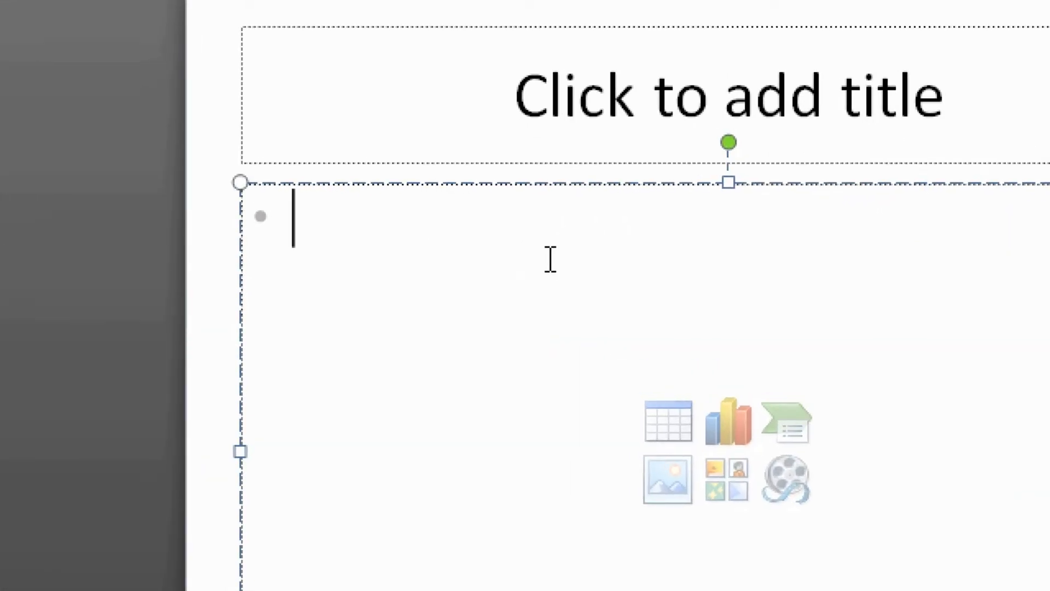
pyautogui.write('Thank yo')
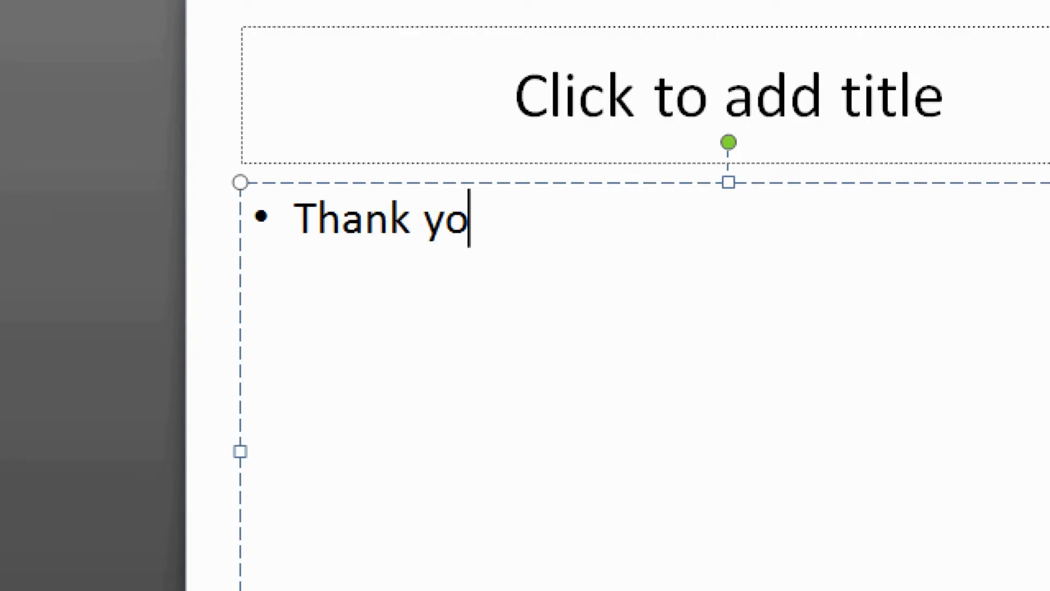
pyautogui.write('u for wat')
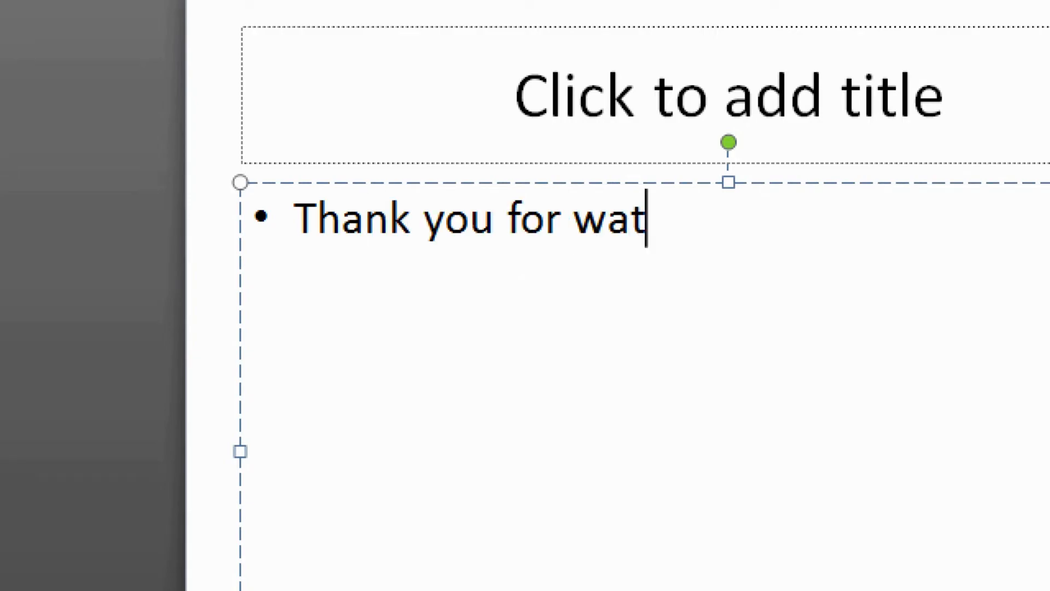